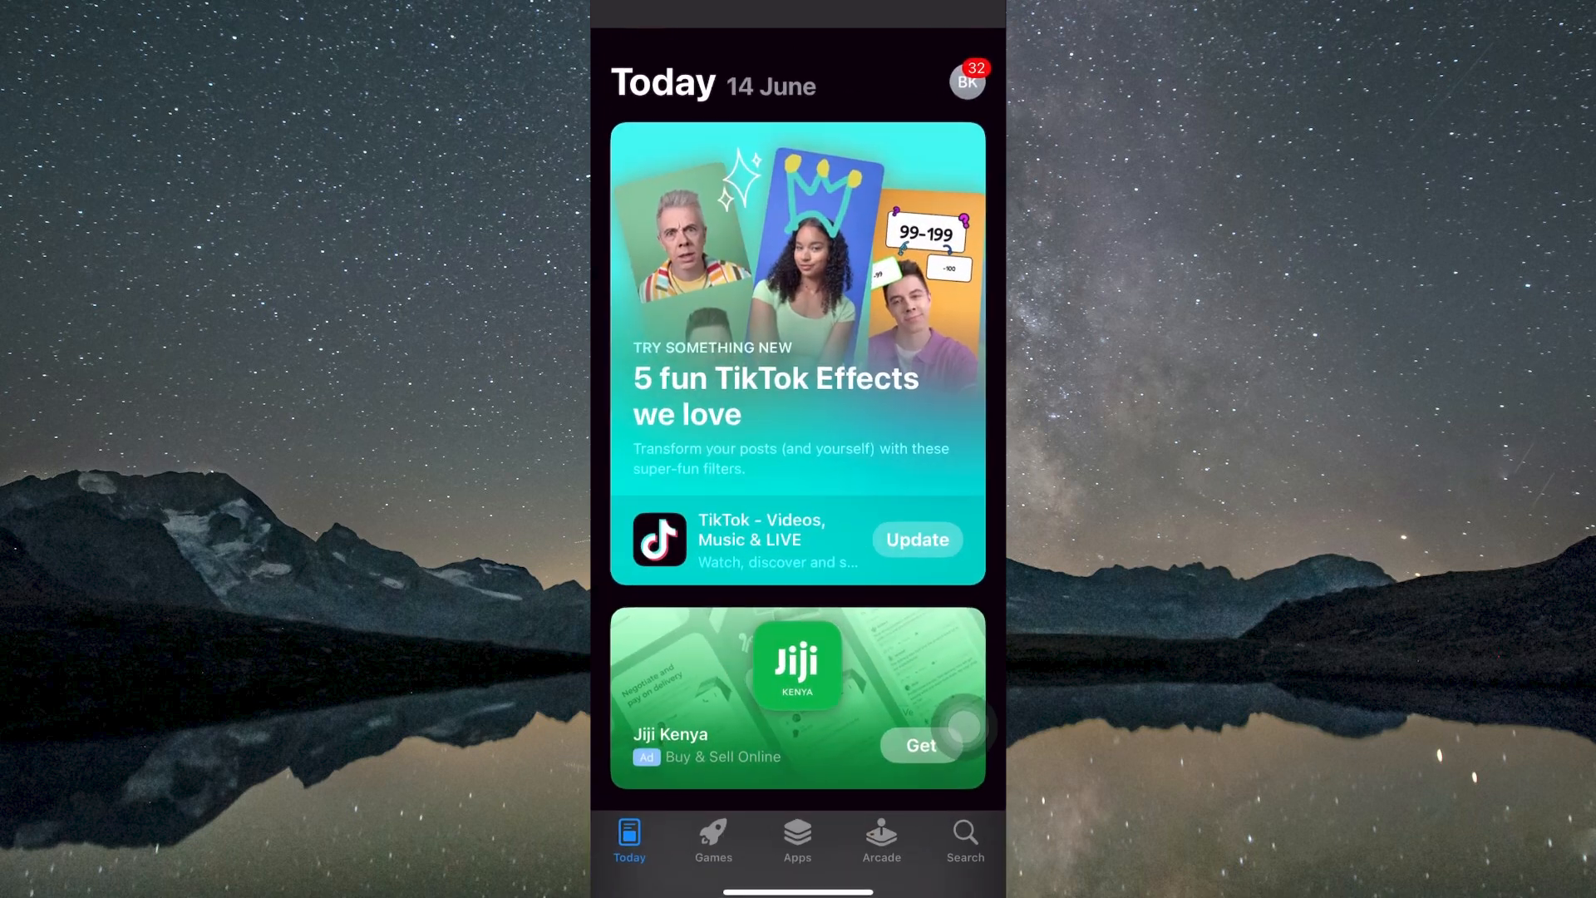
- Switch from the App Store Today page to the Search tab
left_click(963, 837)
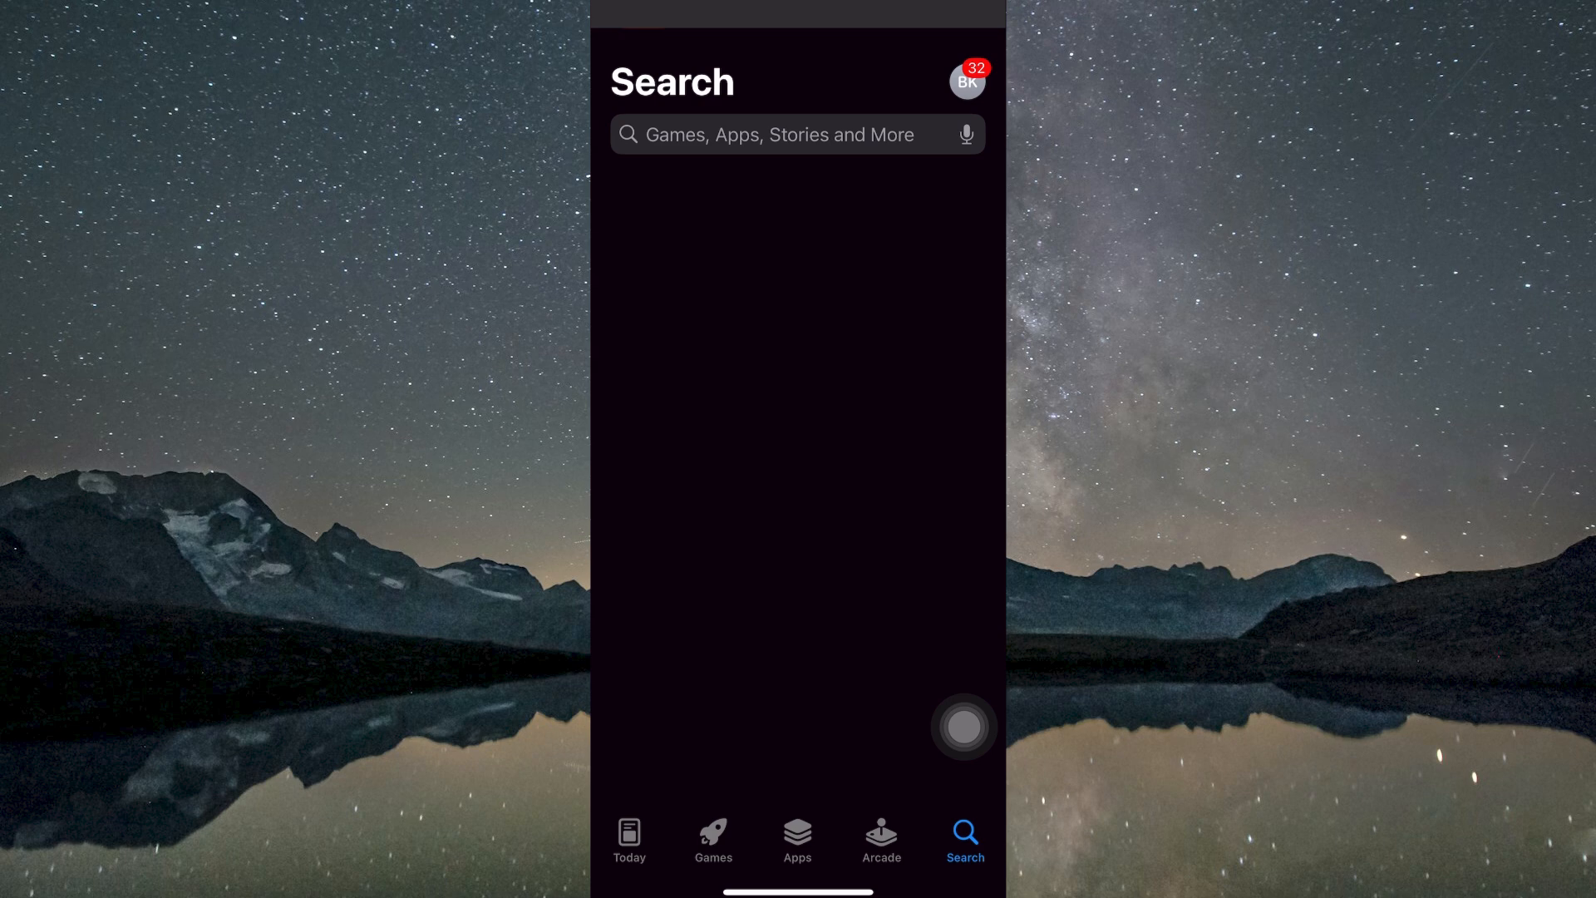
- Search 'Bin', pick the Binance suggestion, and open Binance's Log In screen
left_click(797, 134)
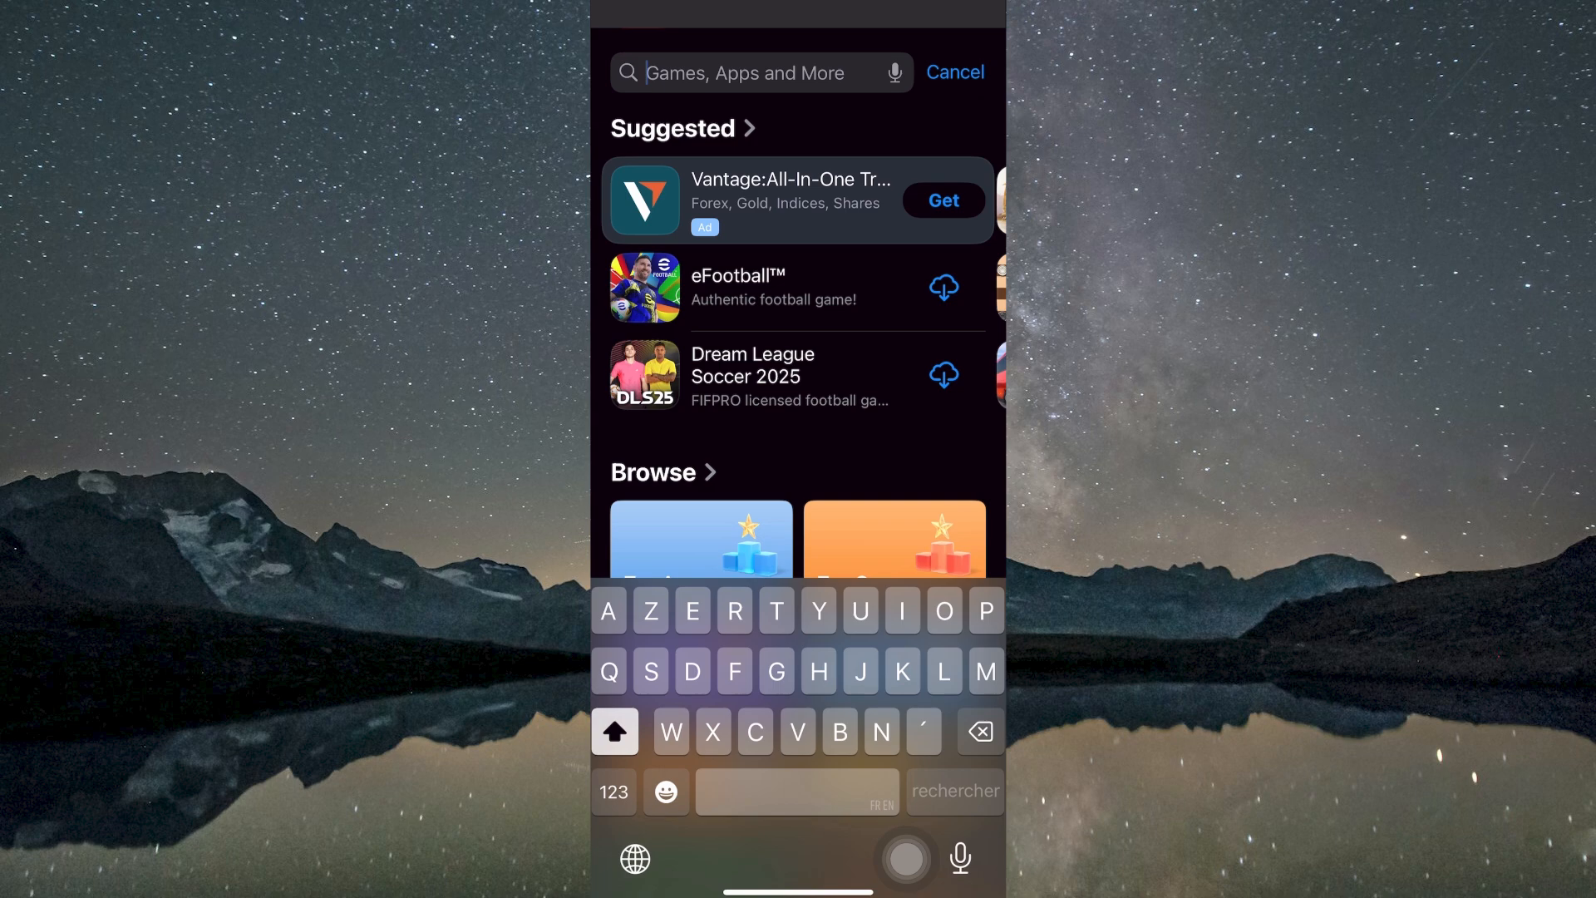
type("Bin")
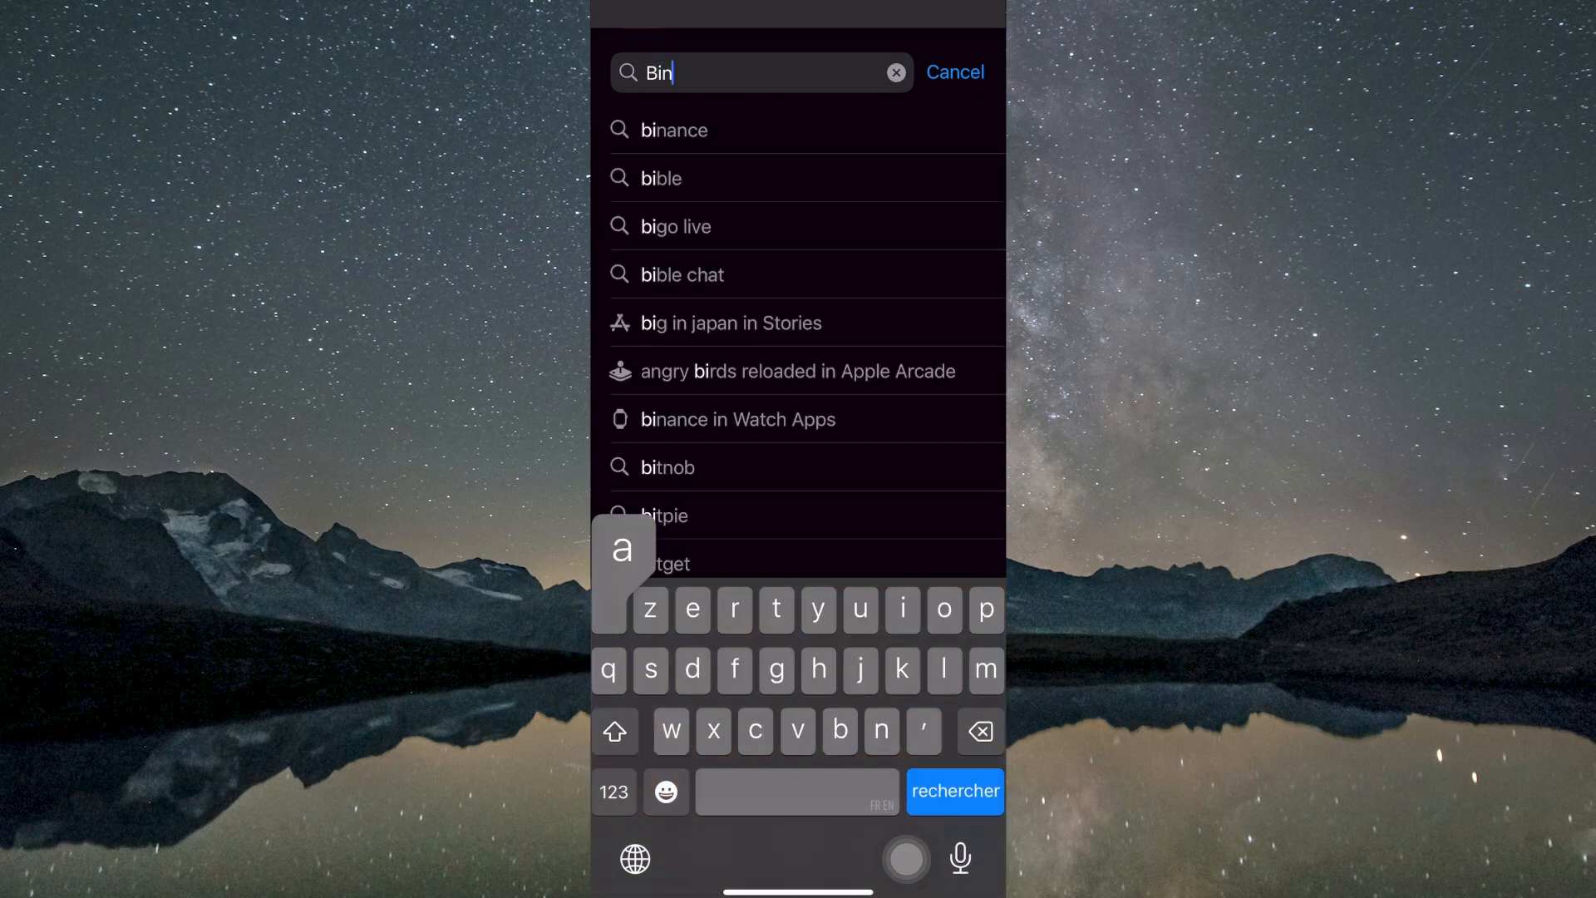
left_click(673, 129)
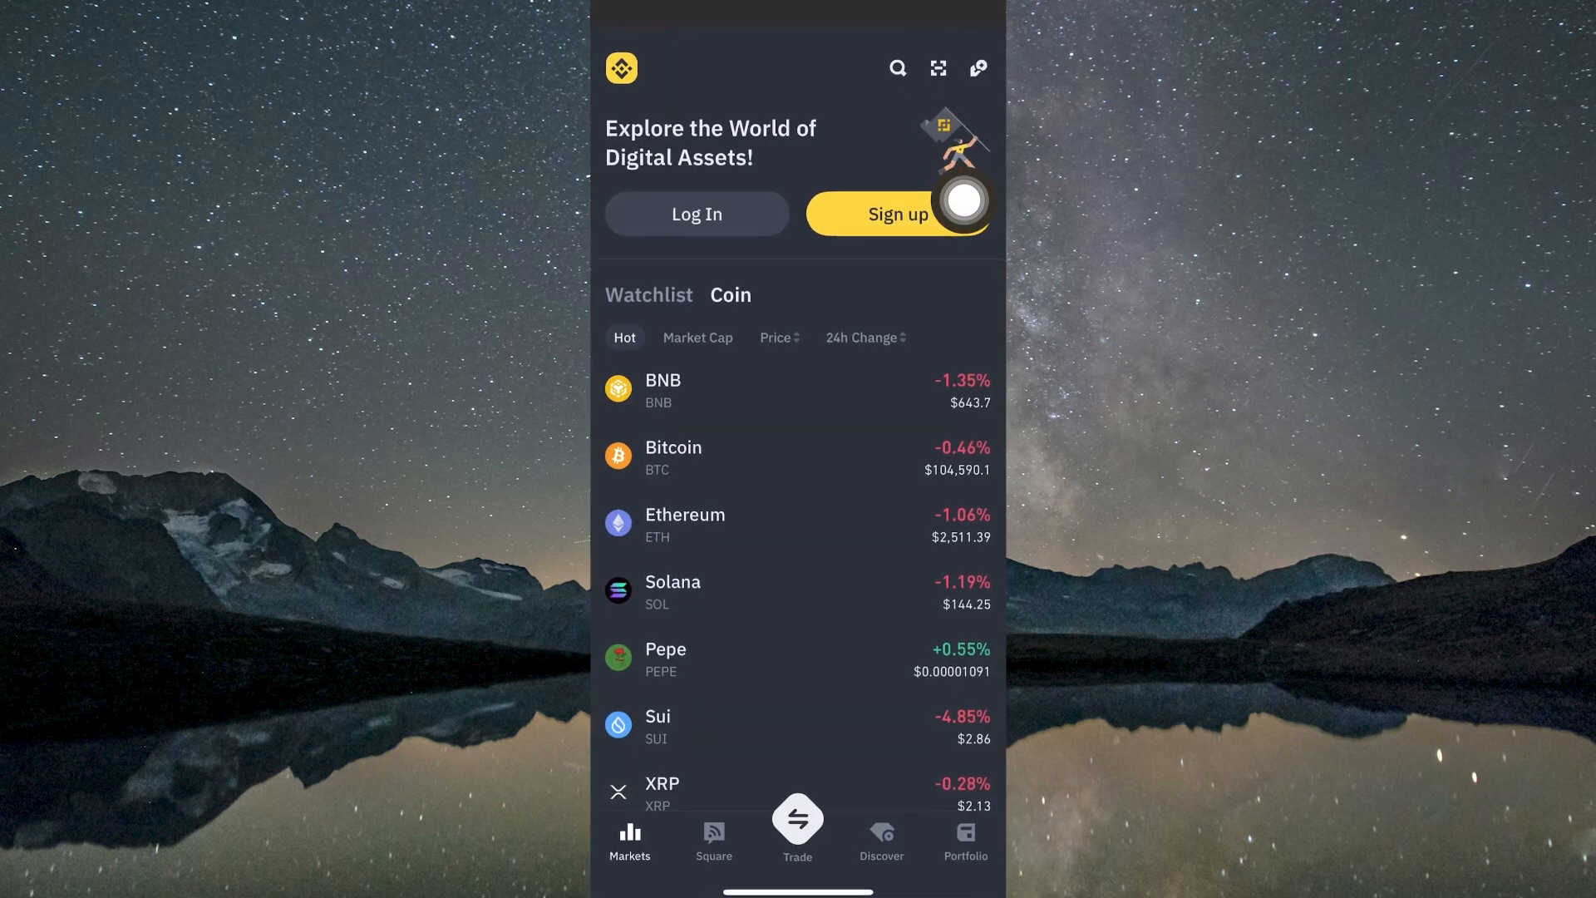
left_click(696, 214)
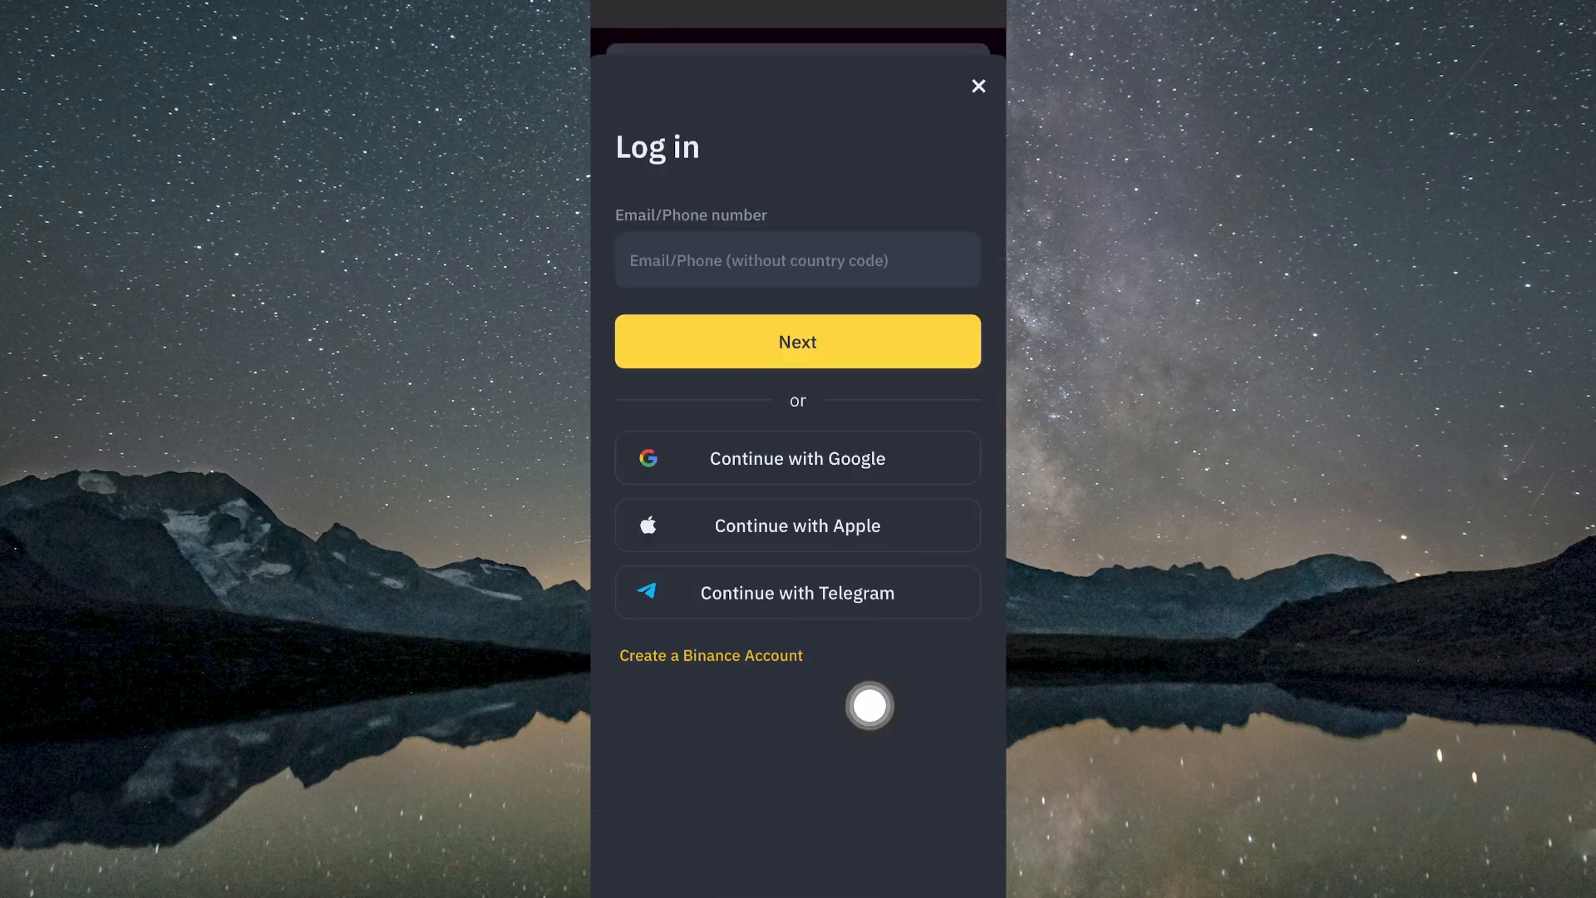